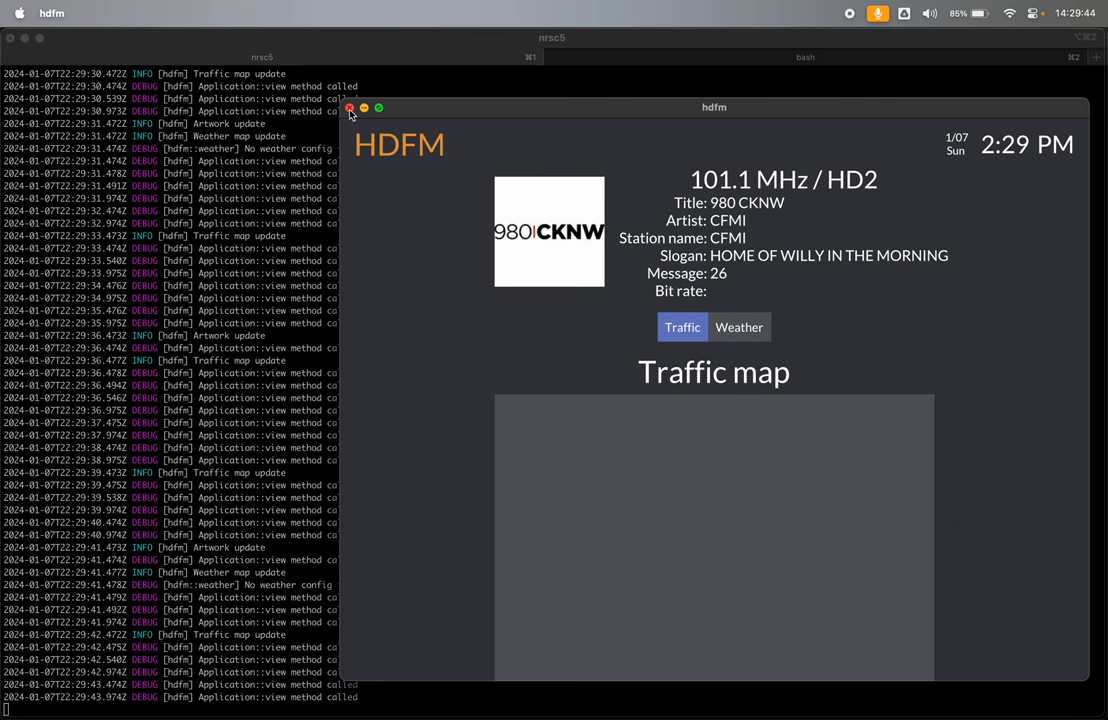
Quit the hdfm radio app, leaving the terminal log at a shell prompt.
{"action": "left_click", "coordinate": [350, 108]}
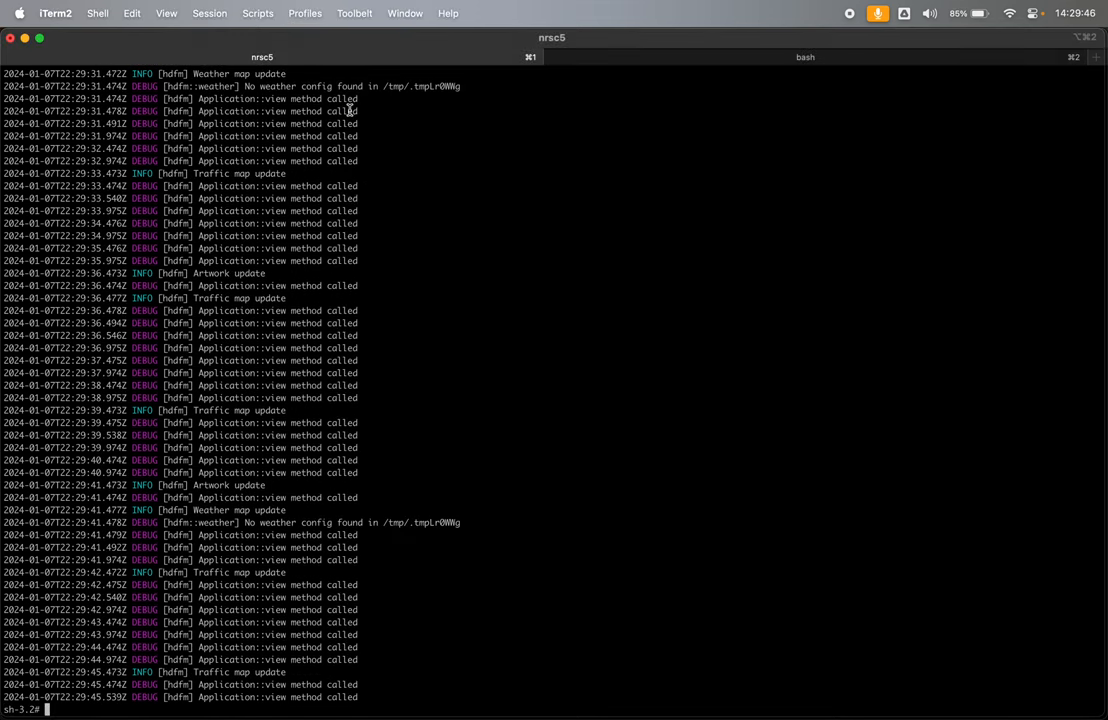